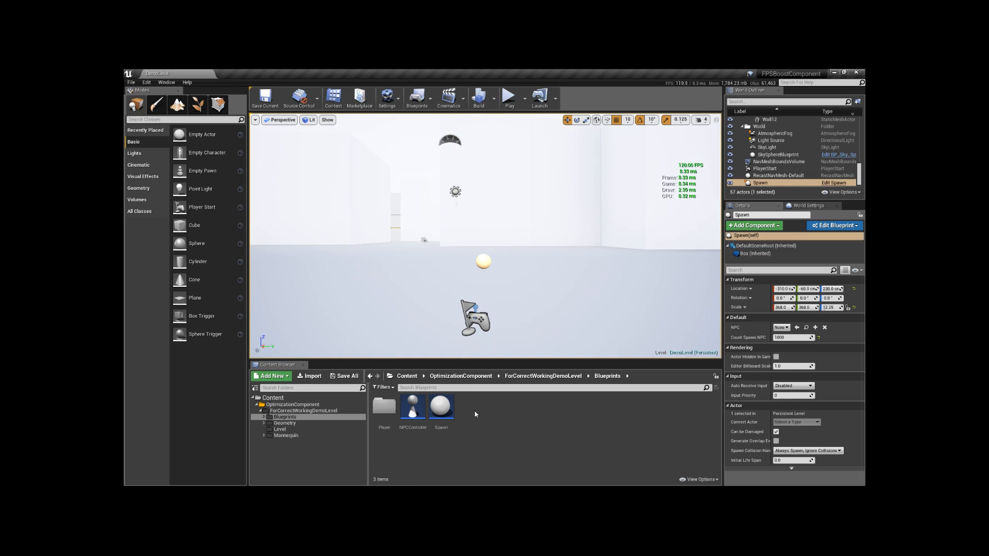
Create a Character blueprint named NPCDemo in the Blueprints folder and open it
left_click(272, 376)
type("NPCDema")
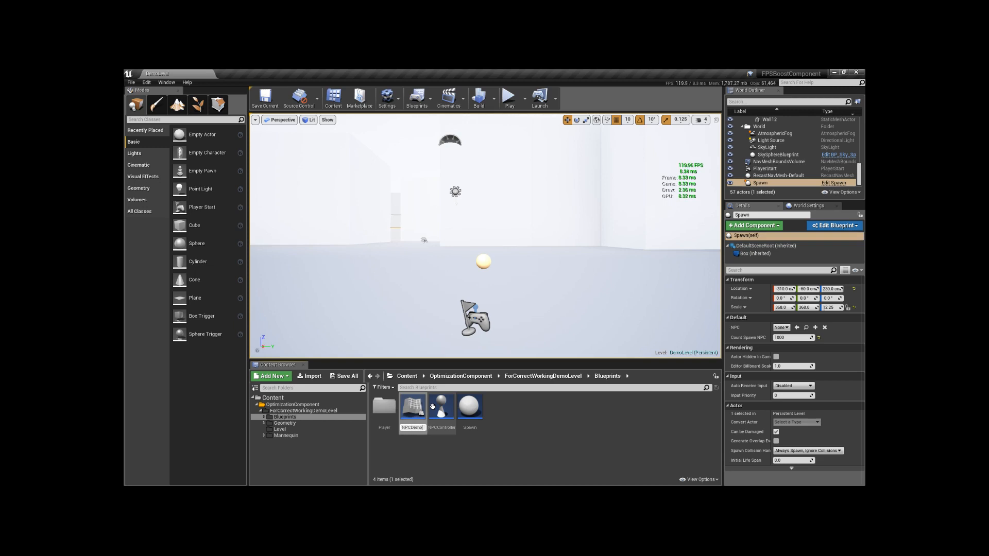
double_click(441, 407)
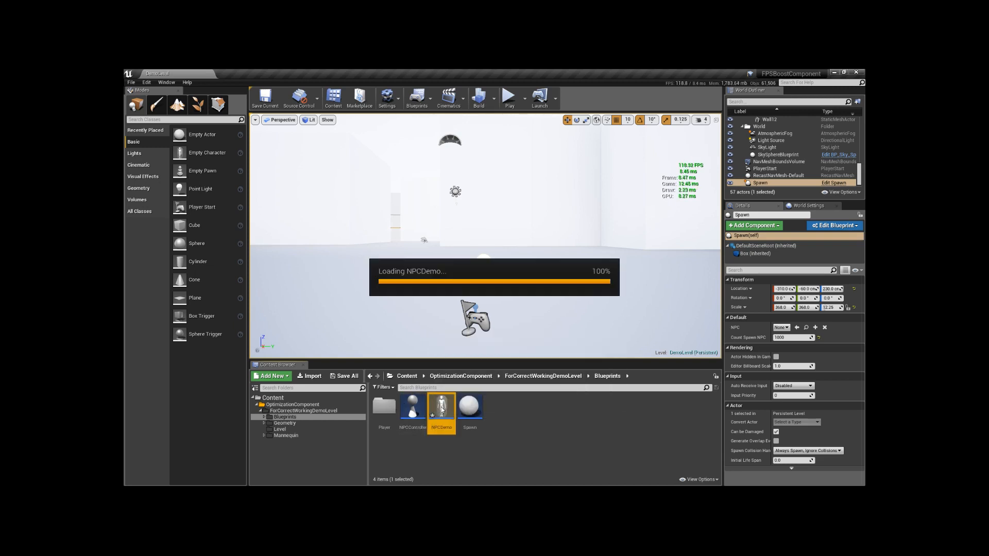
Assign the mannequin skeletal mesh and an animation blueprint as Anim Class to NPCDemo's Mesh component
double_click(442, 408)
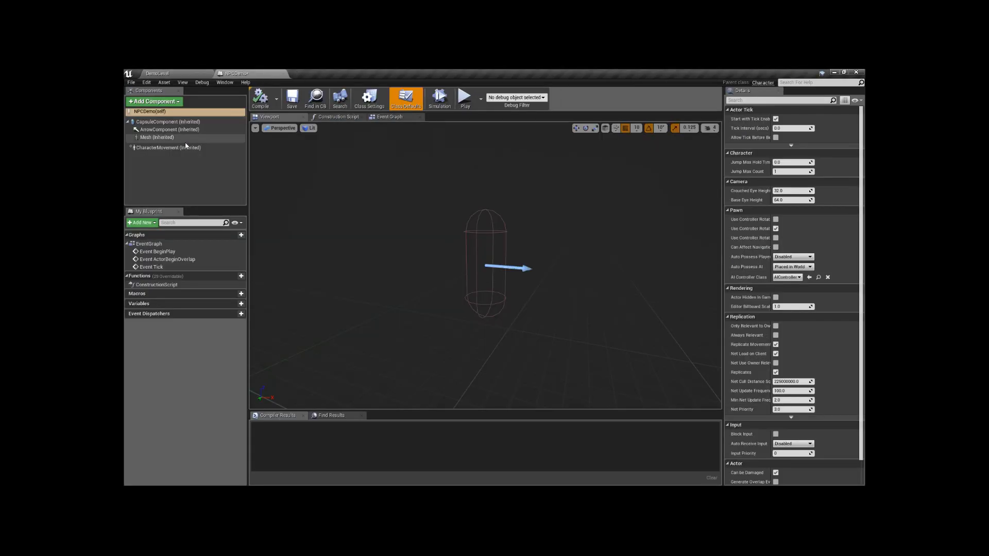
left_click(157, 137)
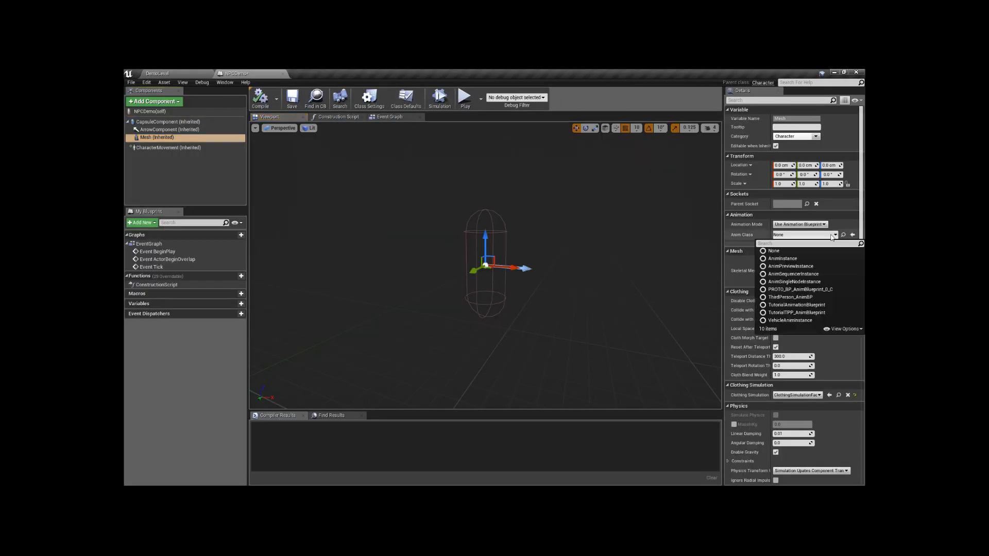
left_click(774, 251)
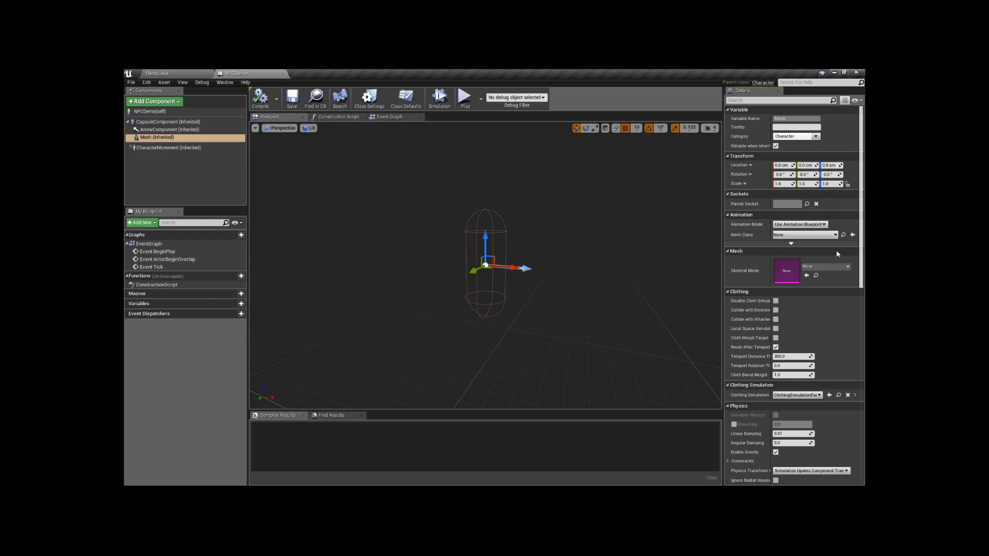
left_click(843, 235)
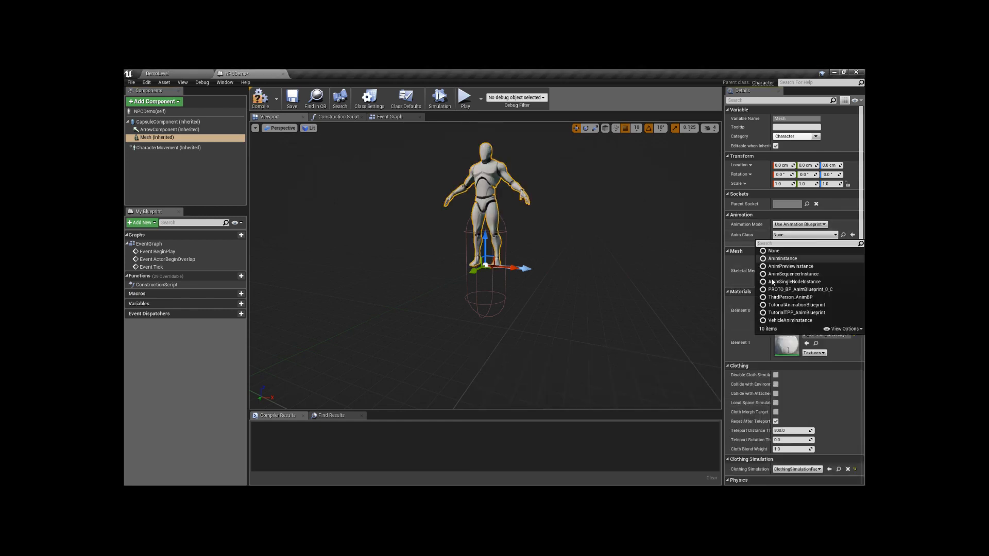
left_click(791, 296)
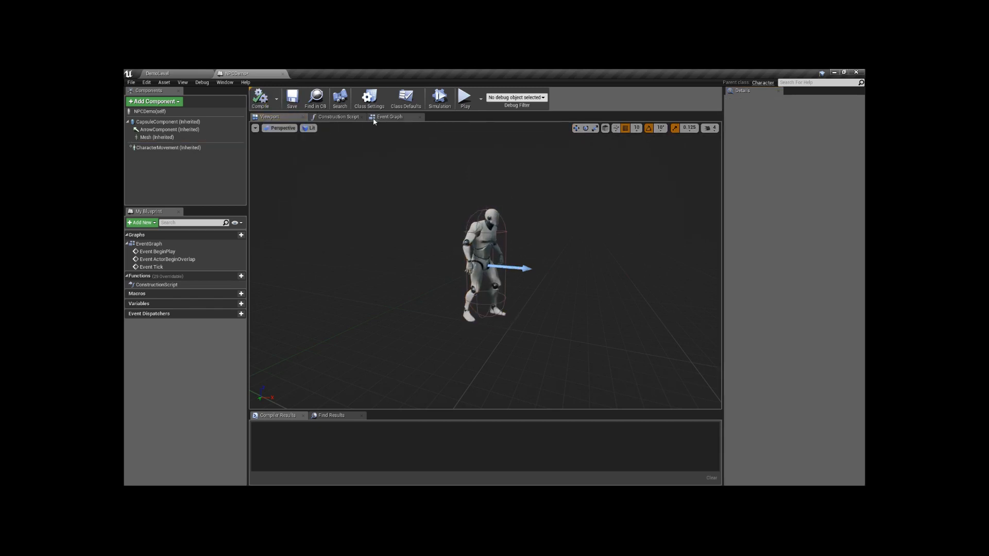
Review NPCDemo's Event Graph, Construction Script and Viewport, then return to the level editor
left_click(389, 116)
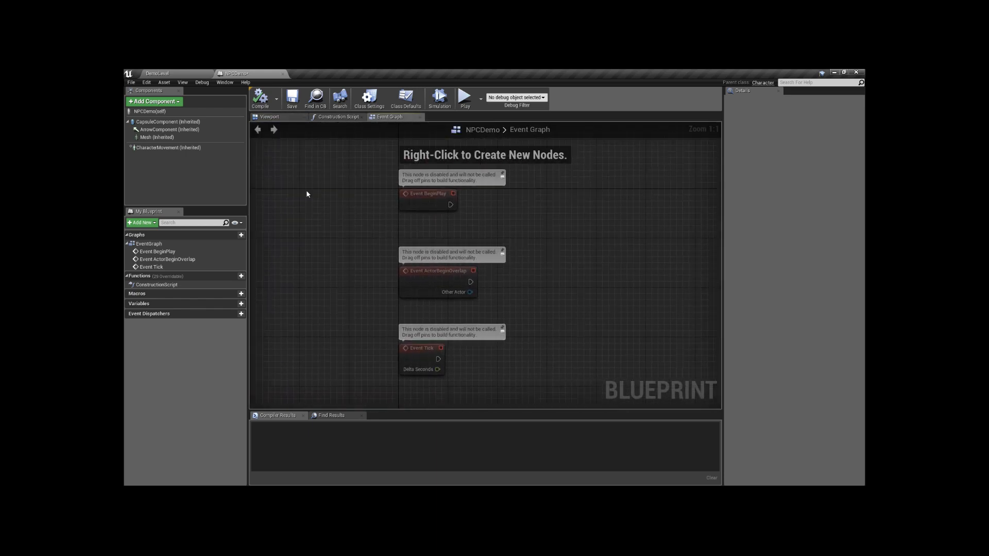
left_click(338, 117)
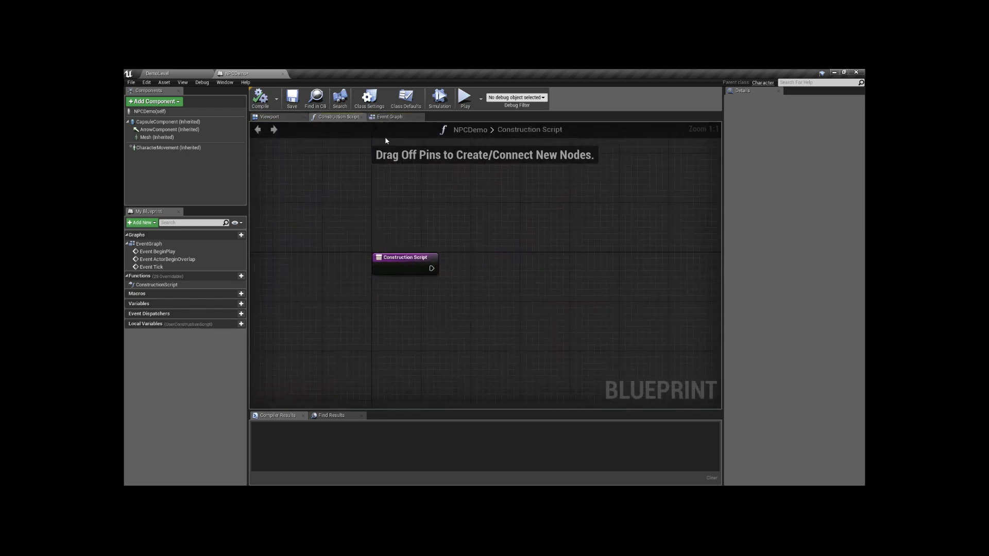
left_click(269, 116)
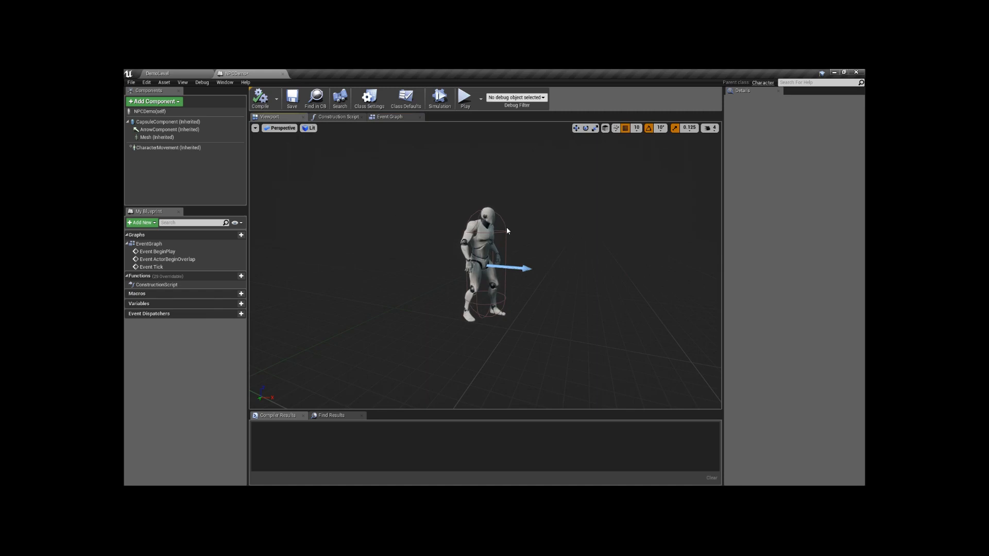
left_click(157, 73)
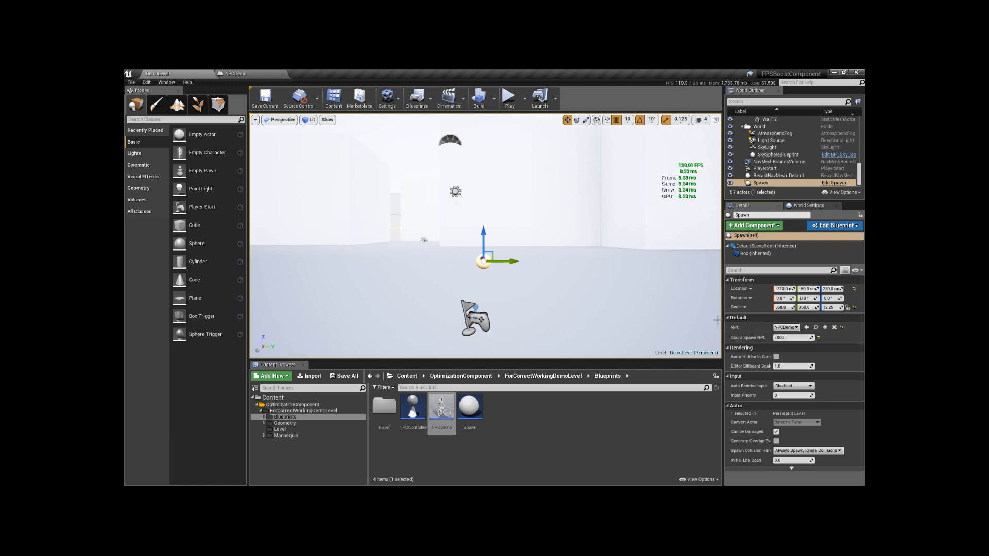
mouse_move(794, 338)
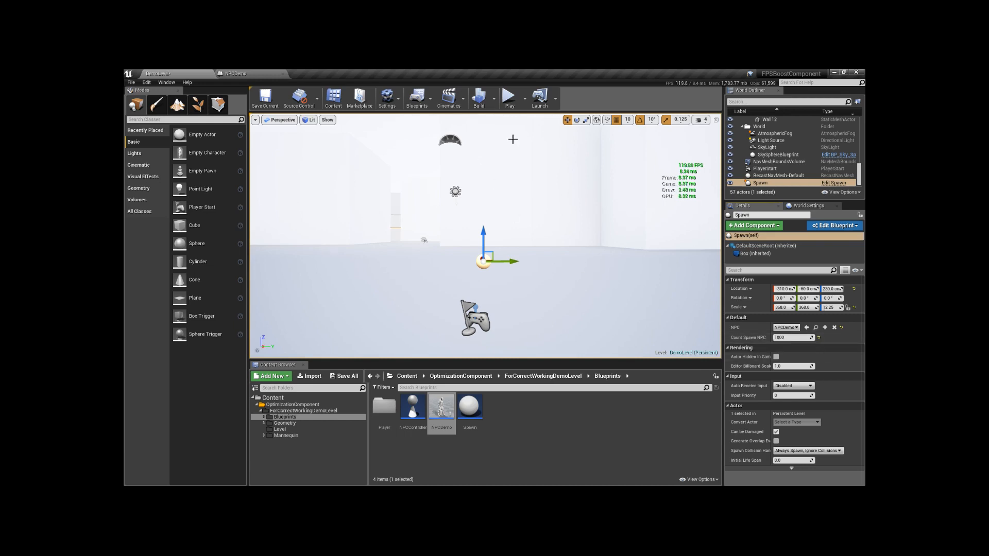
mouse_move(508, 97)
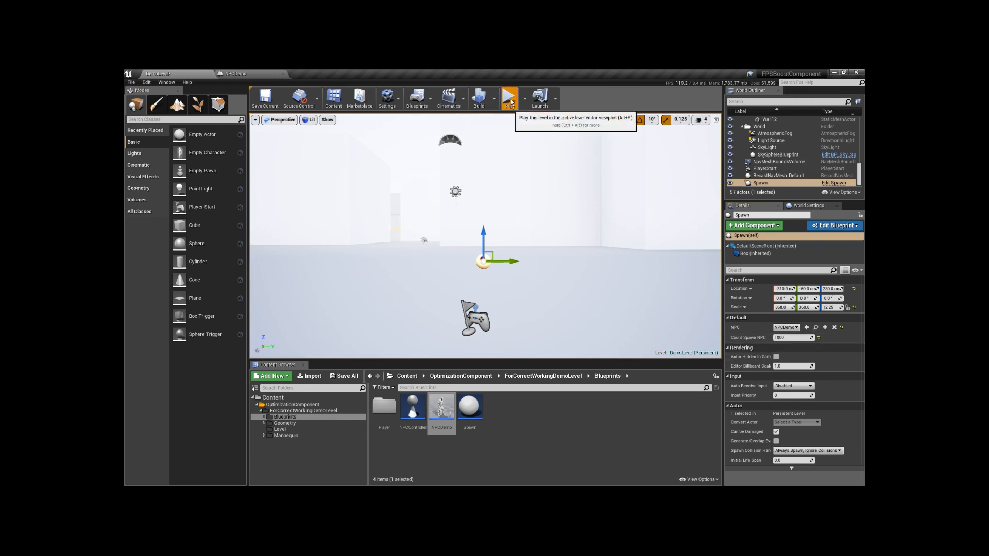
left_click(508, 98)
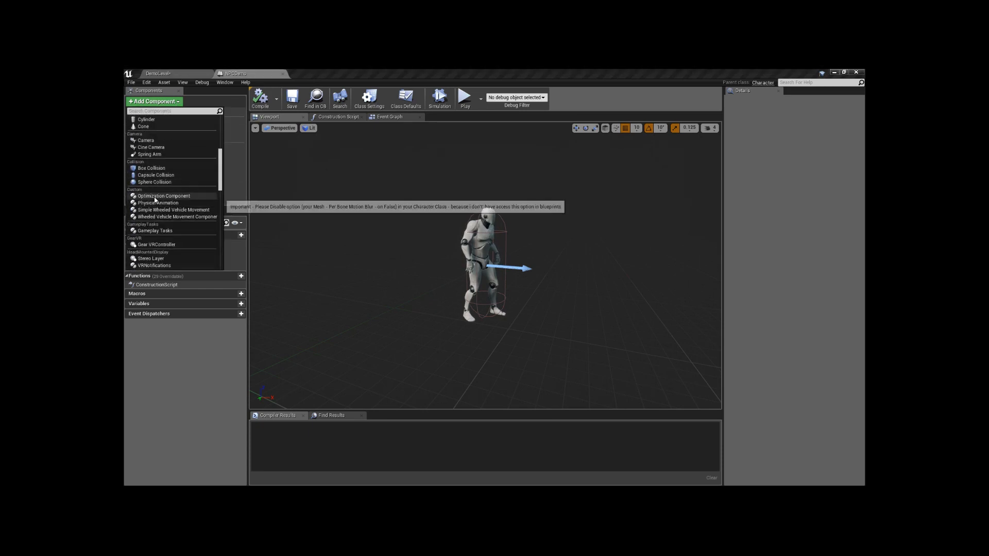
Add the custom Optimization Component to NPCDemo and switch back to the level editor
left_click(163, 196)
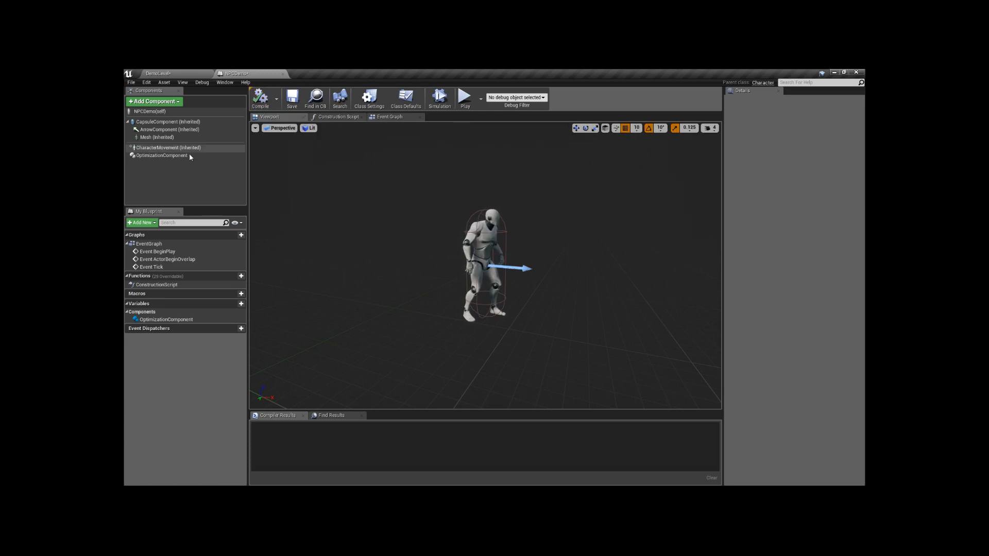
left_click(388, 117)
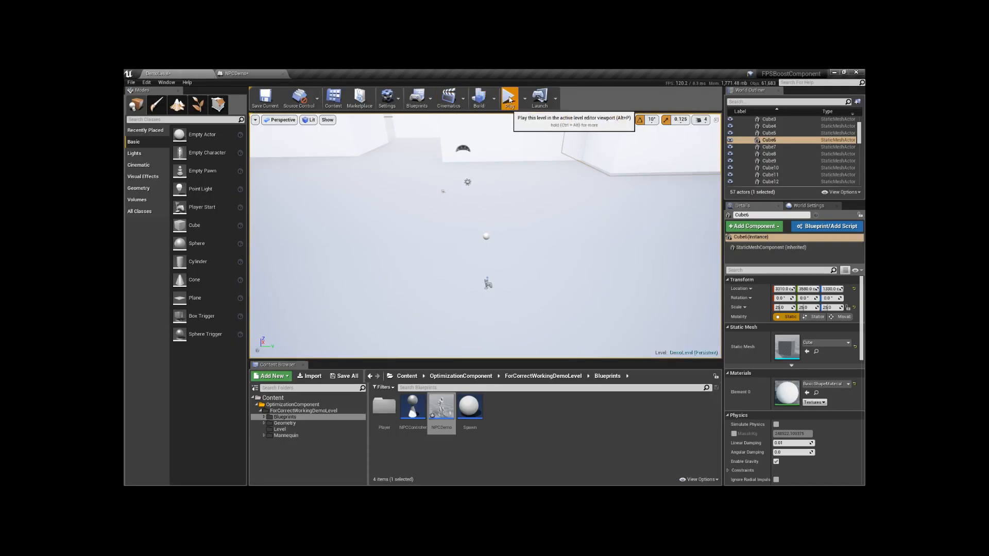
Play the level to watch the FPS counter with the spawned NPCs, then bring up the NPCDemo blueprint
left_click(508, 98)
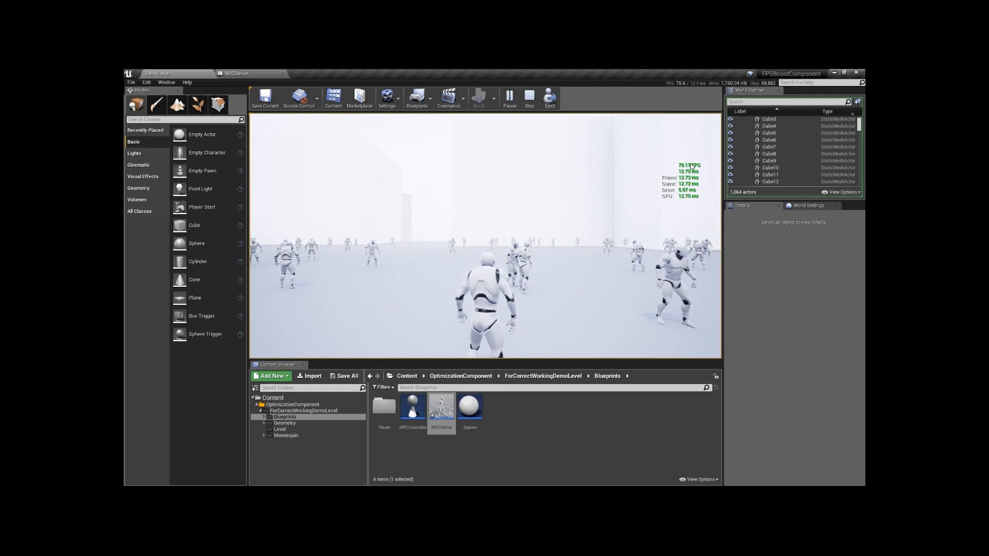
left_click(528, 98)
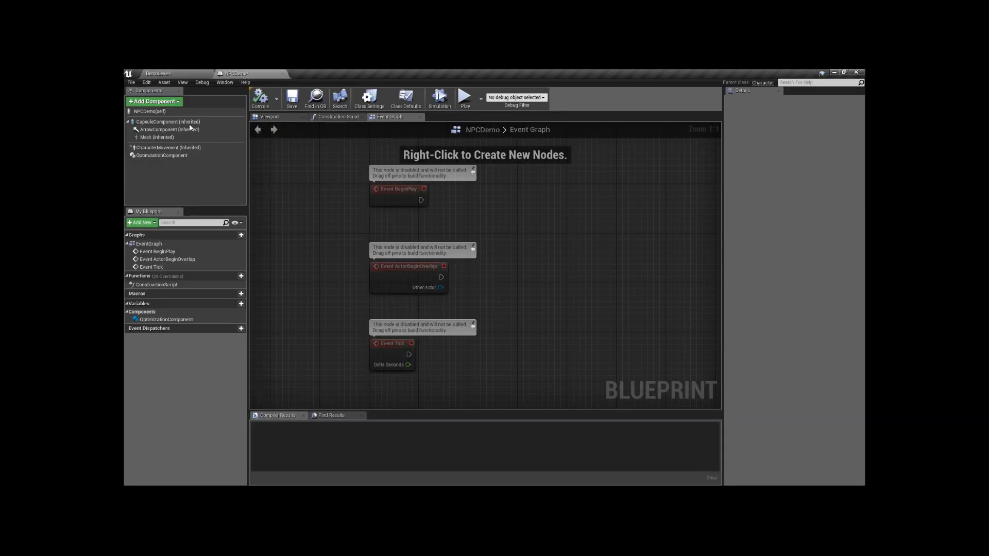
Show NPCDemo's Class Defaults to inspect its AI Controller Class setting
left_click(162, 156)
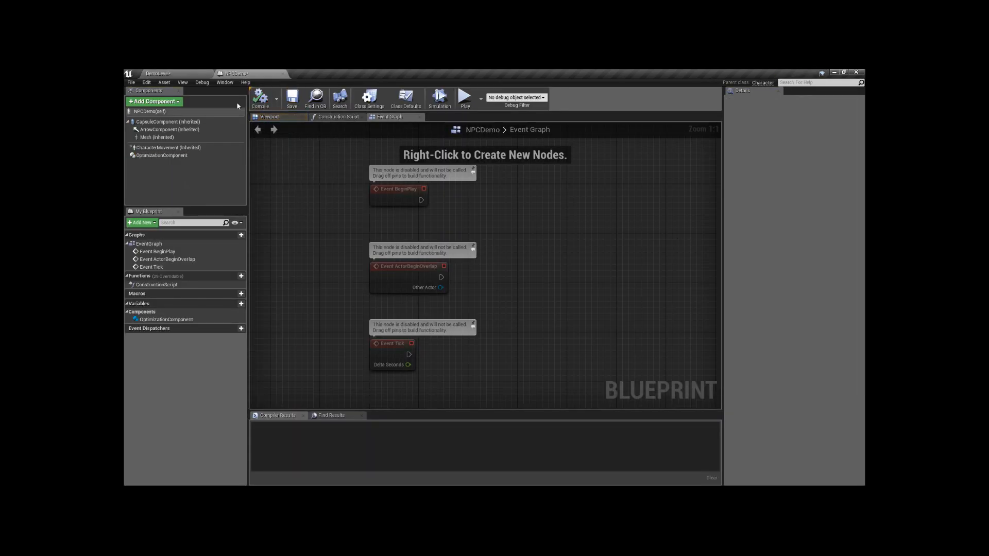
left_click(406, 98)
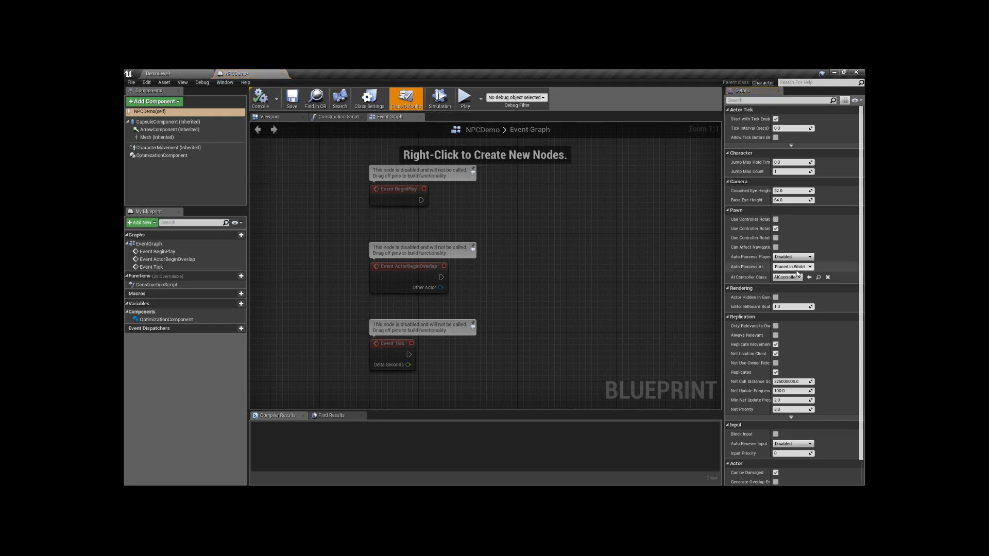
mouse_move(792, 291)
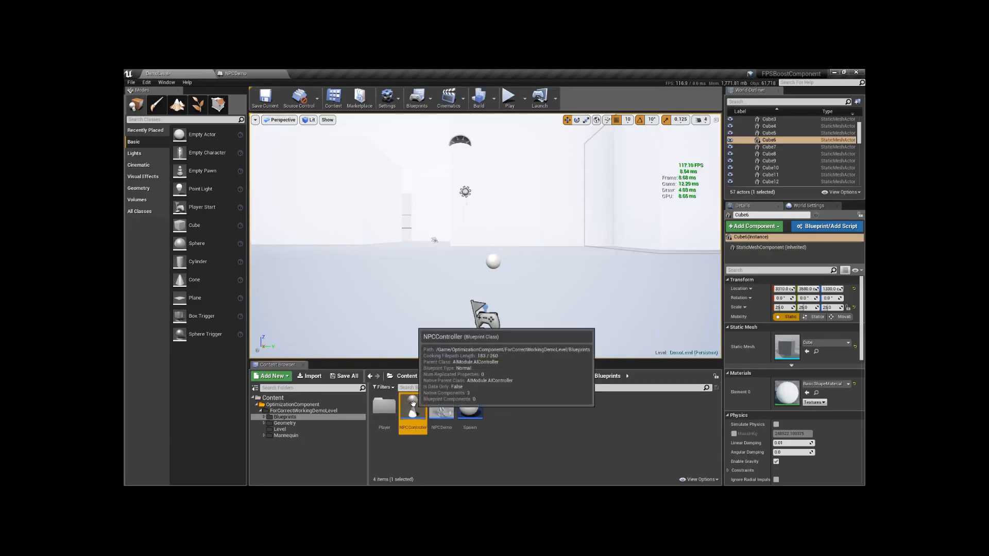
Open the NPCController blueprint, then play the level in the active viewport with the NPC crowd
double_click(412, 411)
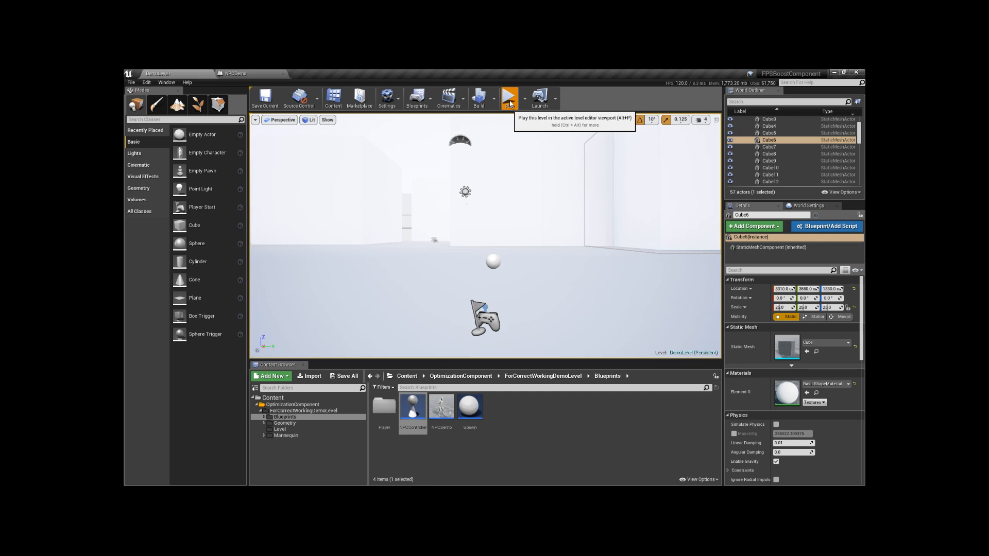
left_click(508, 98)
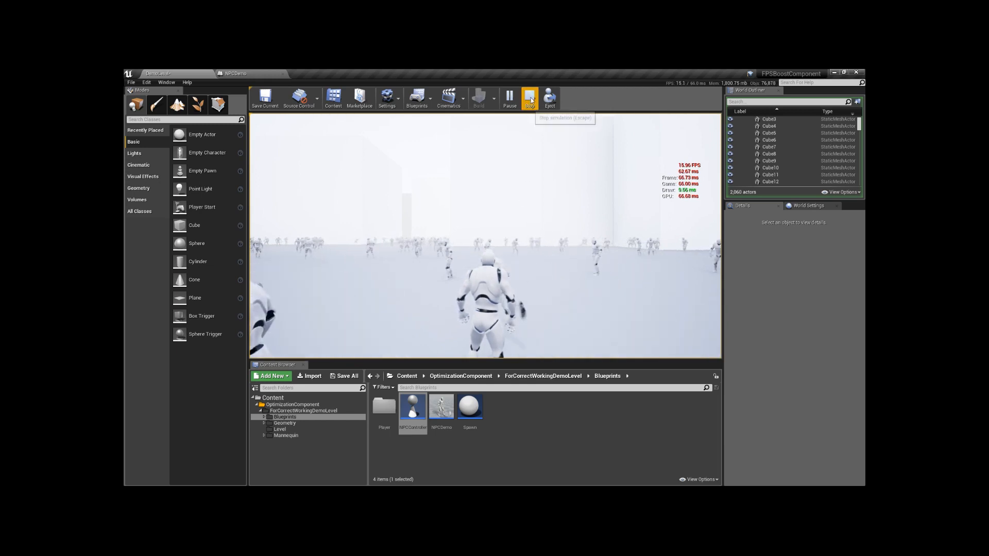
Stop the play session and launch the level again with the spawner still at 1000 NPCs
left_click(529, 97)
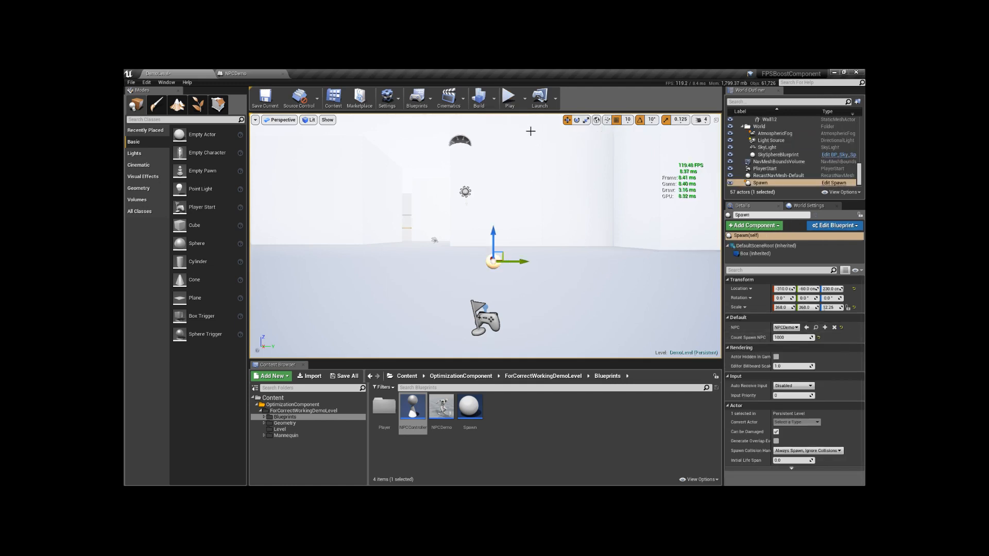
mouse_move(508, 98)
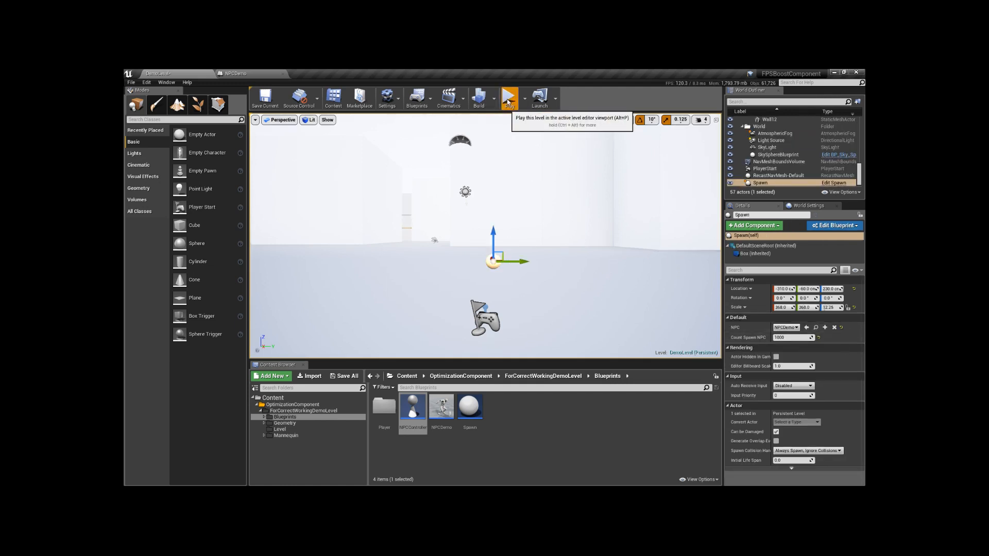
left_click(508, 98)
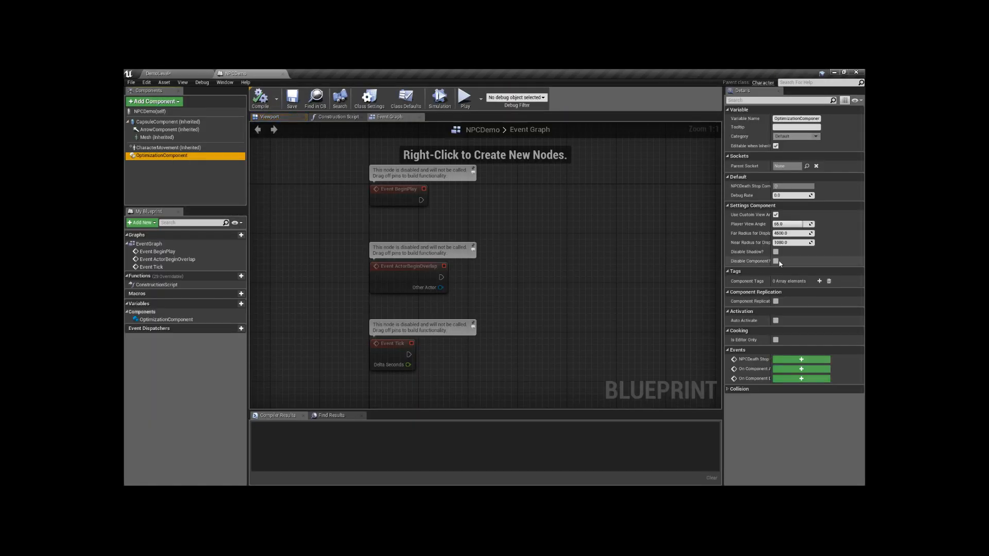
Tick Disable Component on OptimizationComponent and filter the Mesh settings by 'hidd'
left_click(776, 260)
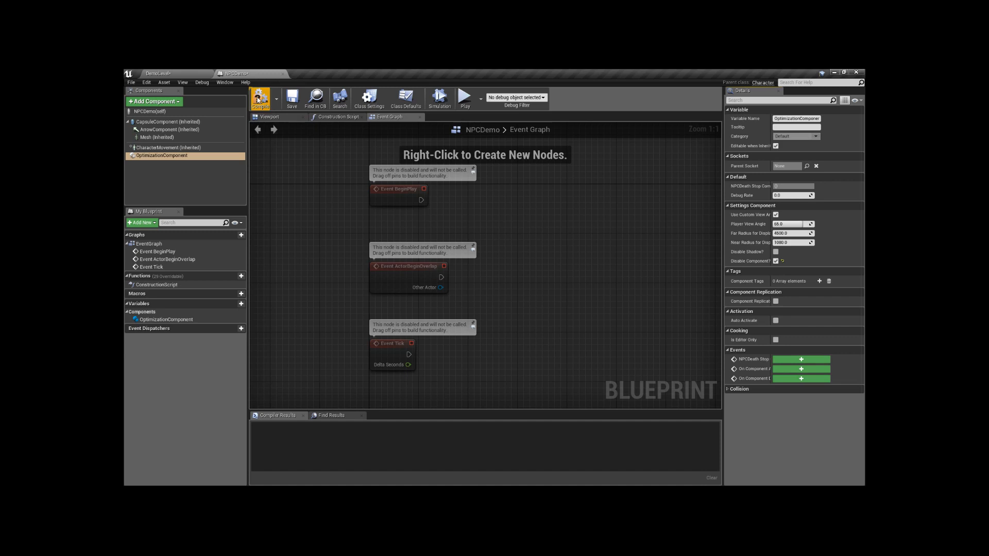
left_click(156, 137)
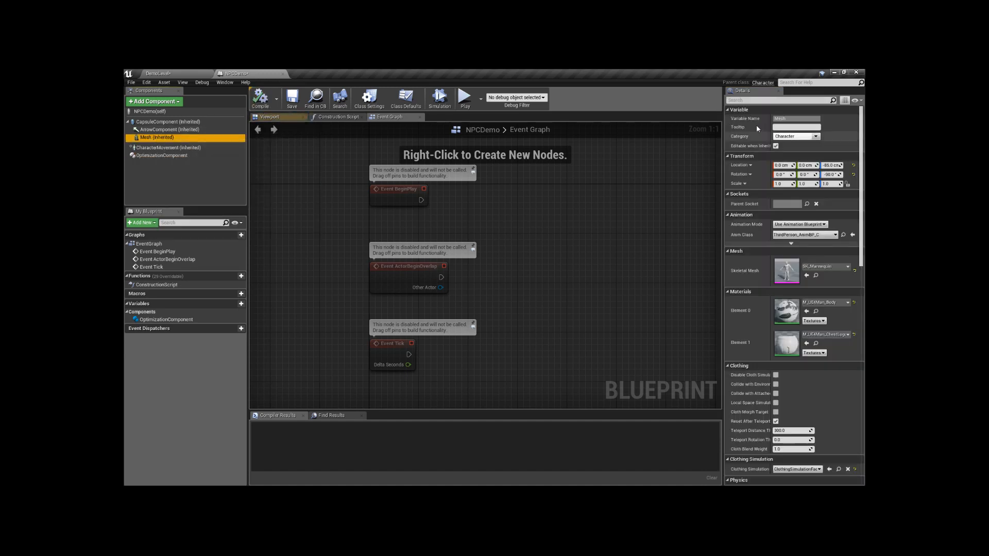
type("hidd")
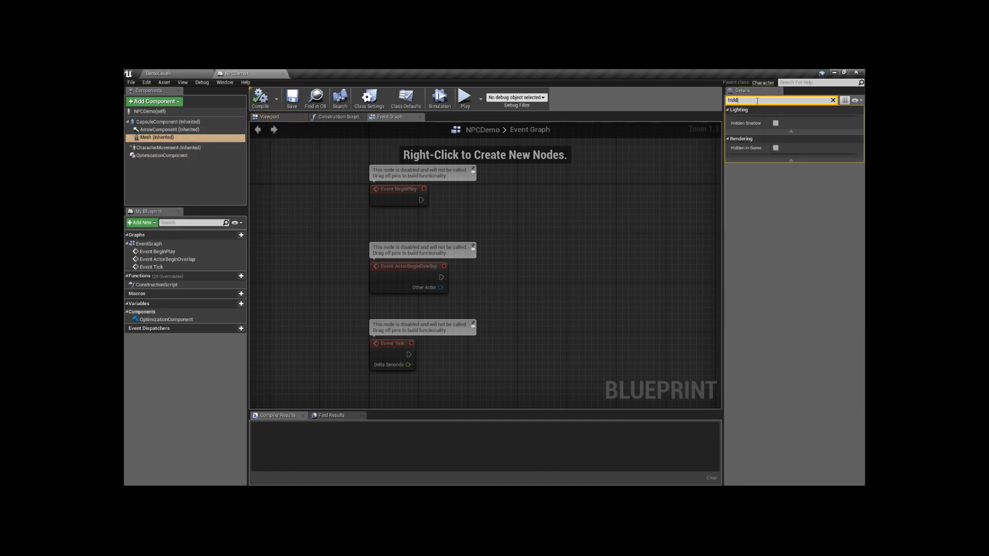
left_click(775, 148)
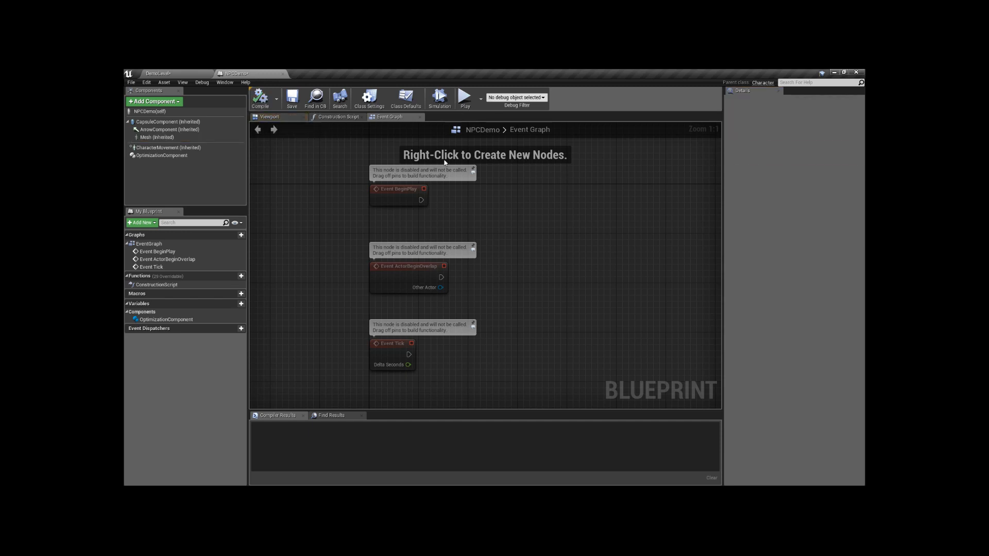
Play-test the level with the component disabled, stop, and return to the NPCDemo blueprint
left_click(157, 73)
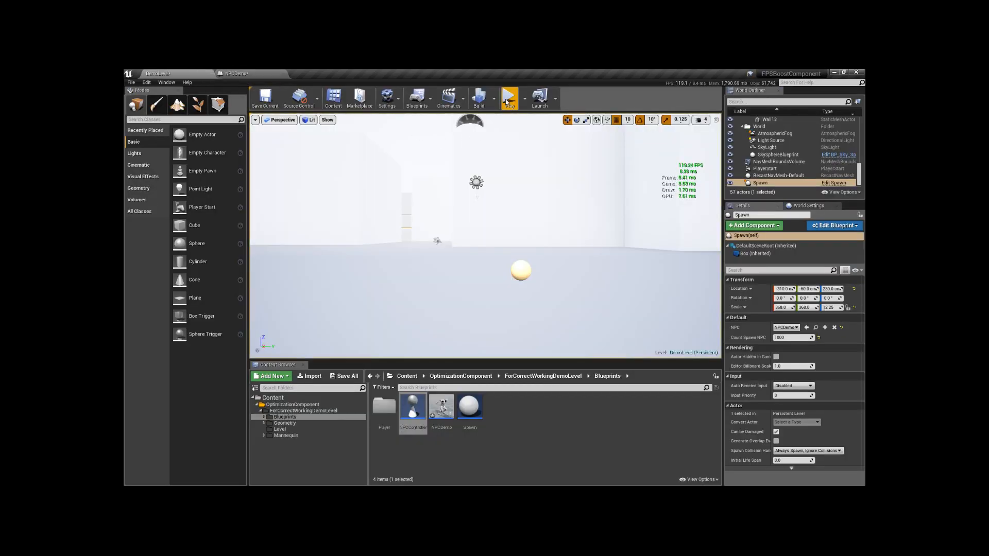
mouse_move(511, 98)
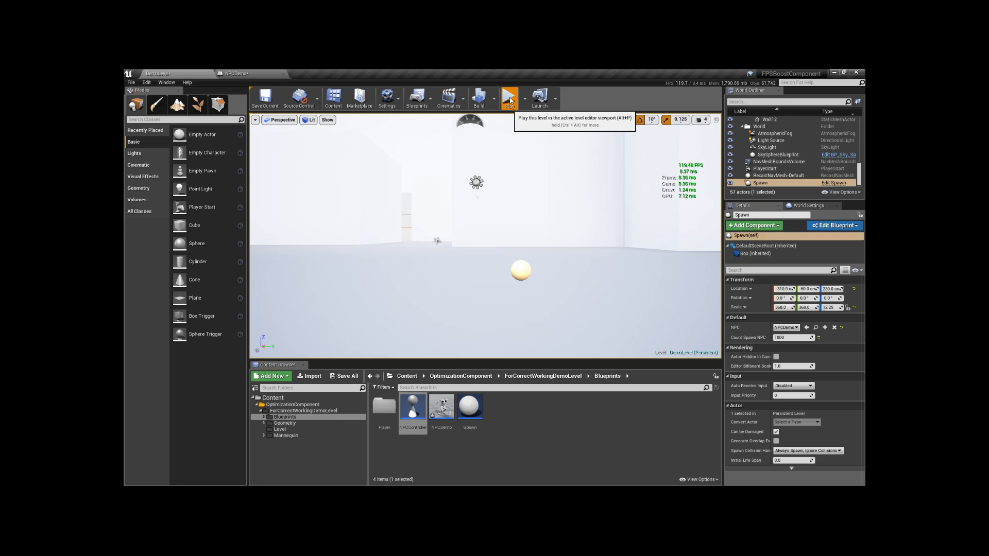
left_click(509, 96)
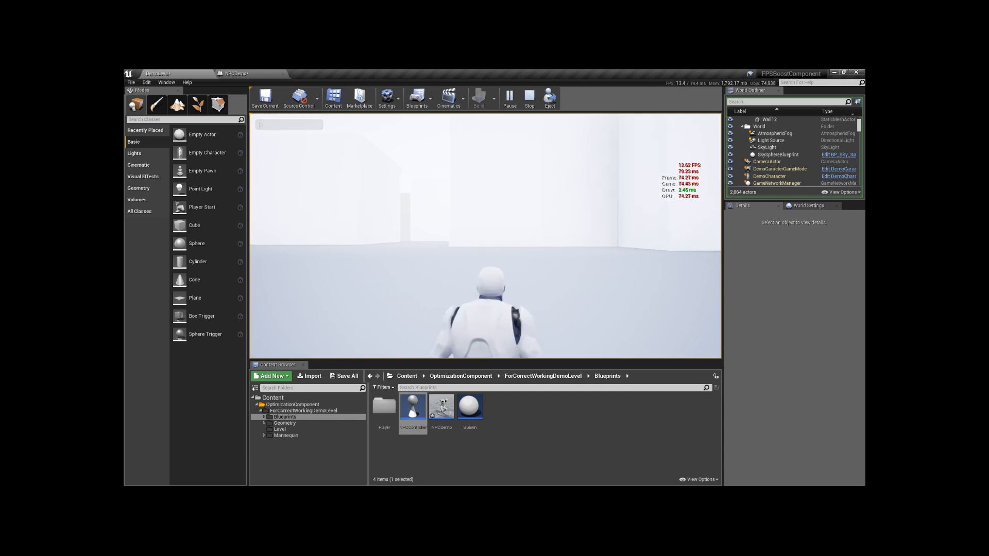
left_click(528, 98)
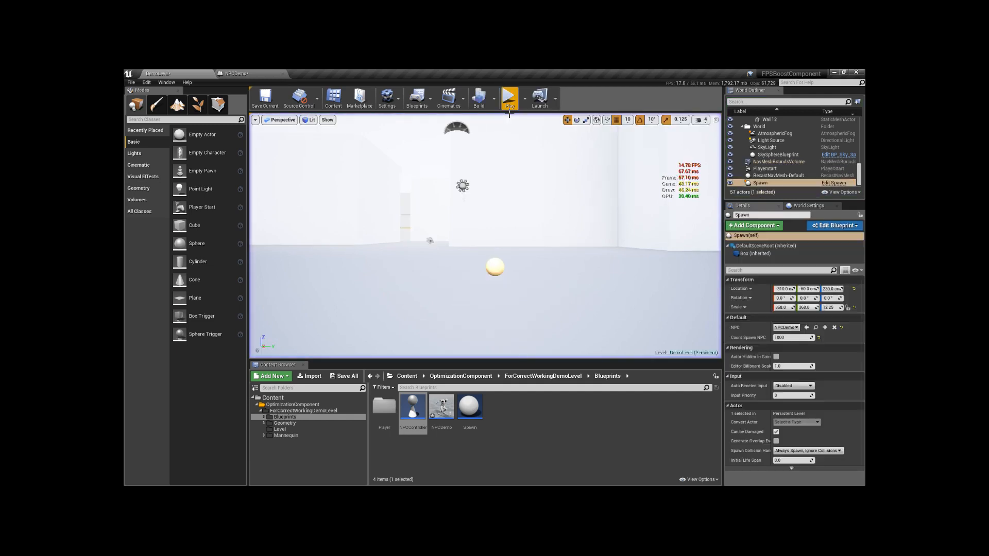
left_click(234, 74)
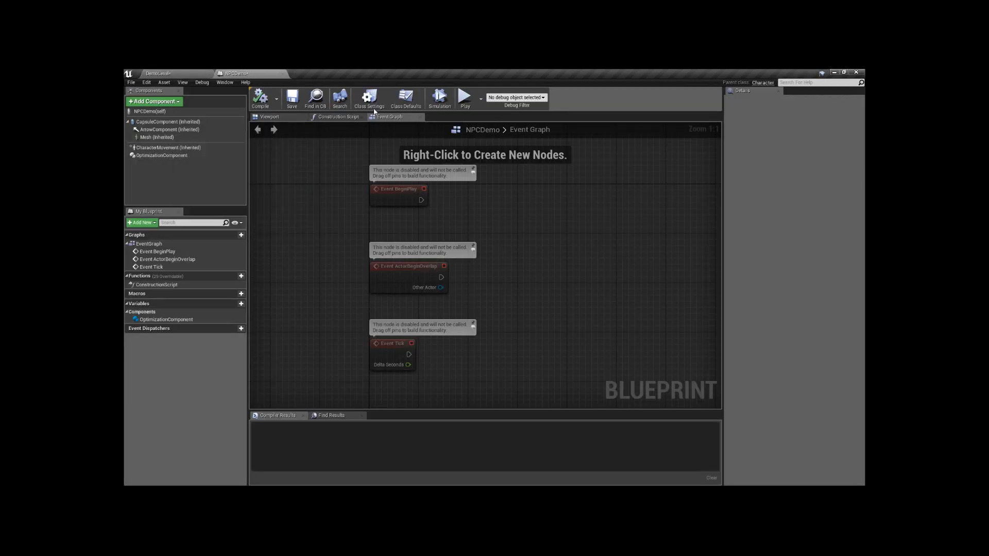
mouse_move(268, 82)
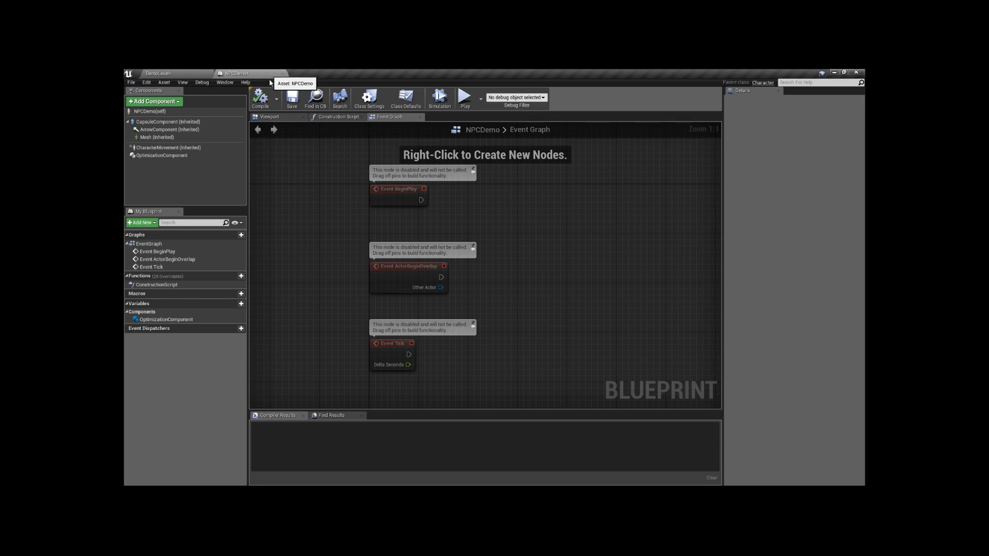
Check OptimizationComponent and Mesh settings, play the level near 48 FPS, and open NPCDemo while simulating
left_click(157, 74)
type("hidd")
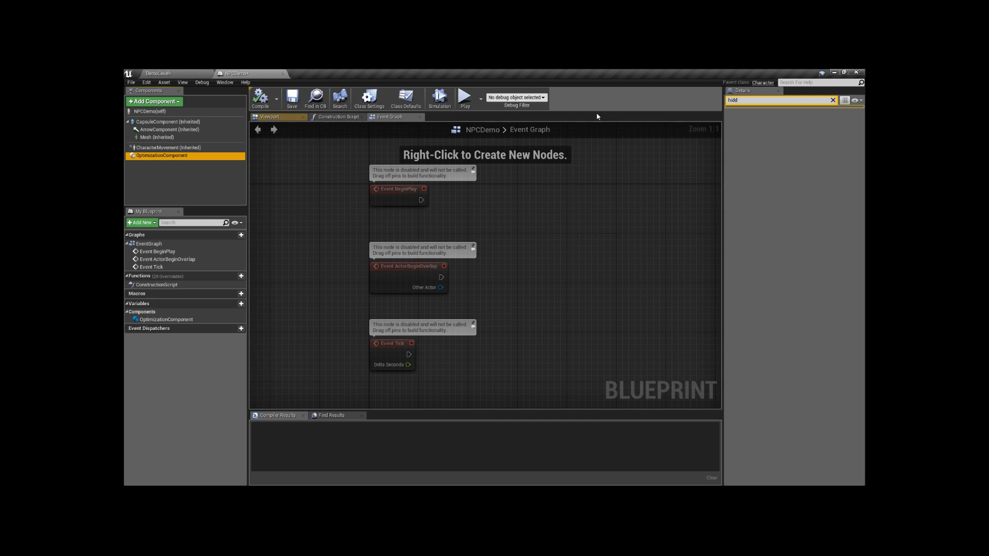
left_click(156, 137)
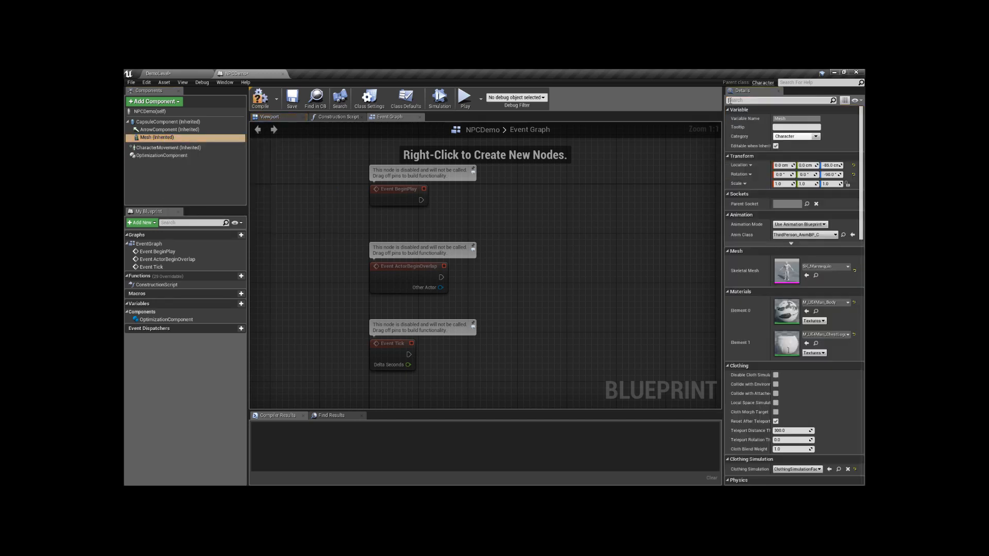
left_click(165, 155)
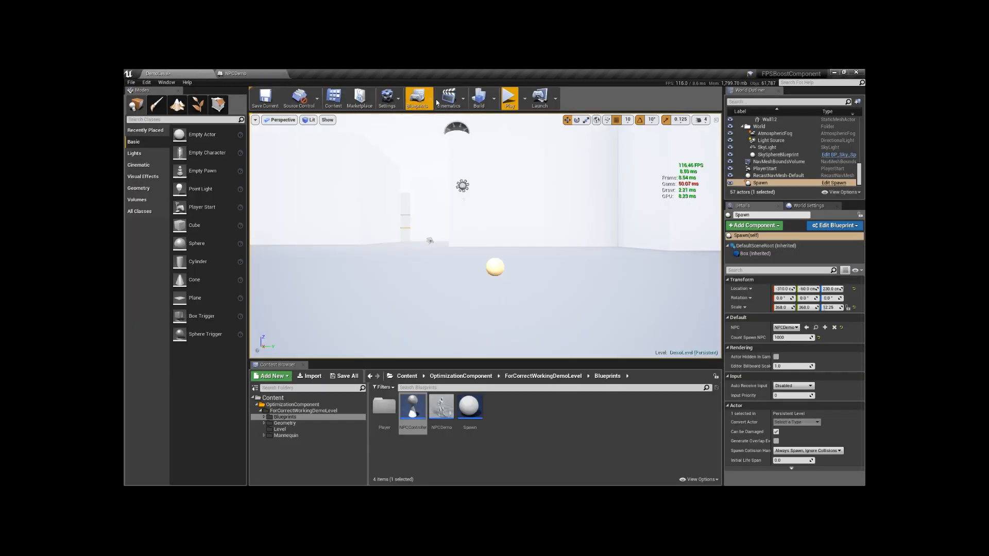
mouse_move(509, 98)
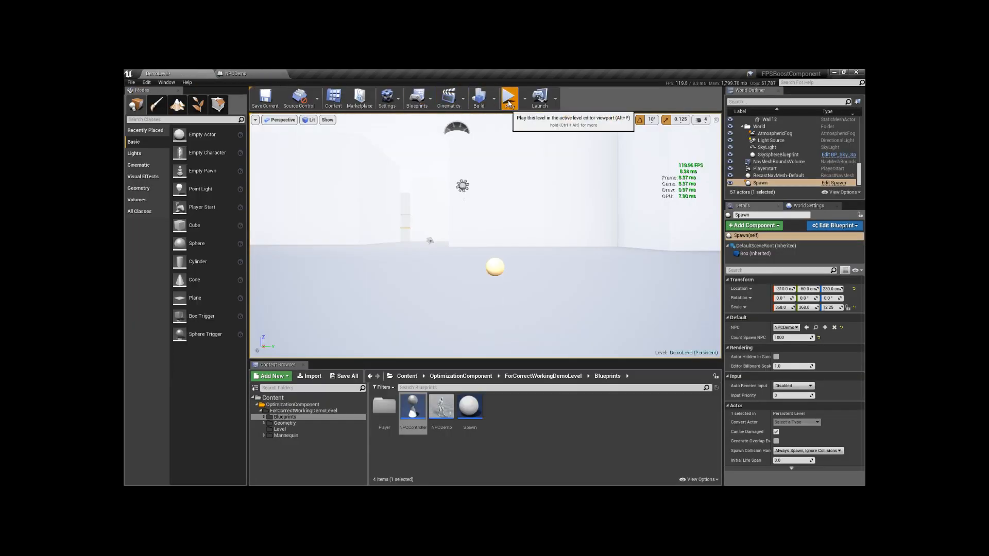
left_click(508, 98)
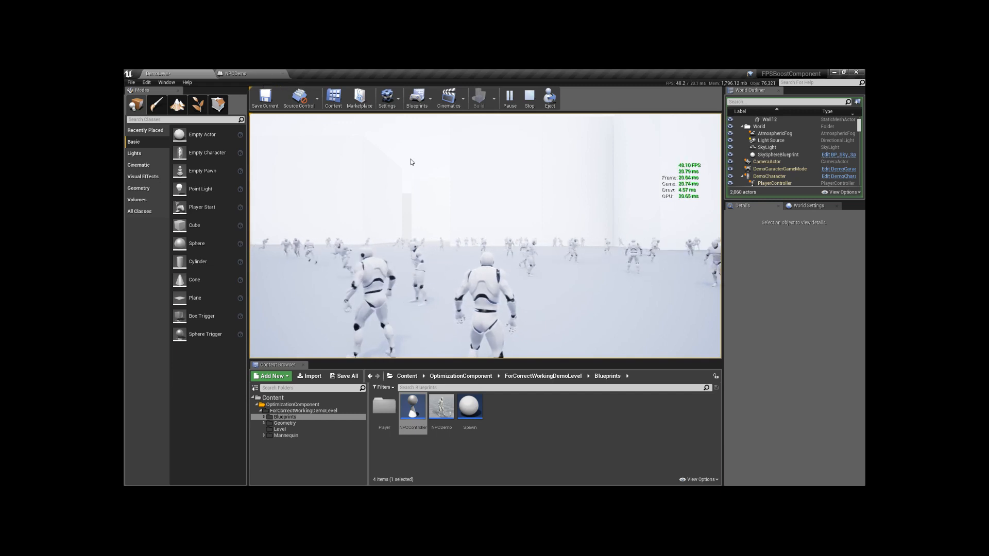
double_click(442, 407)
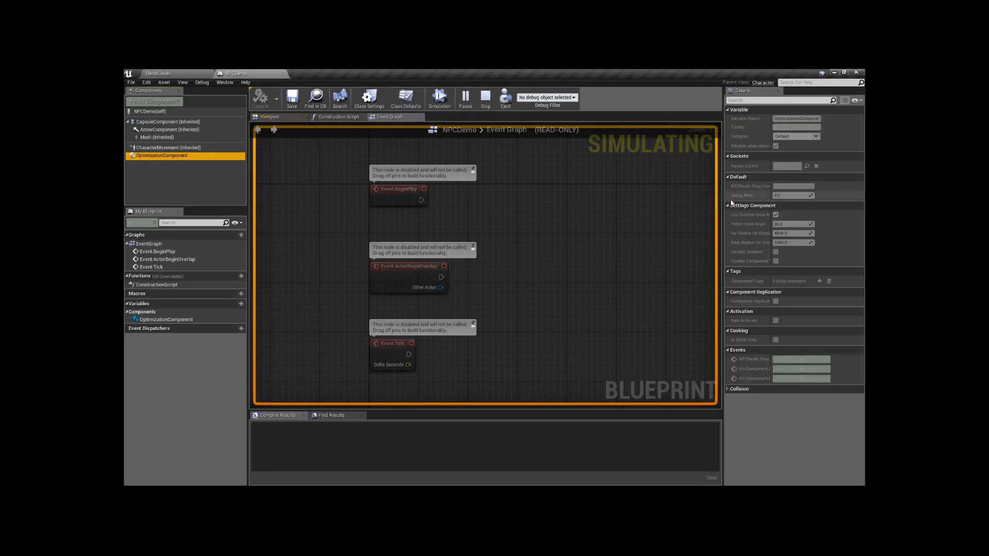